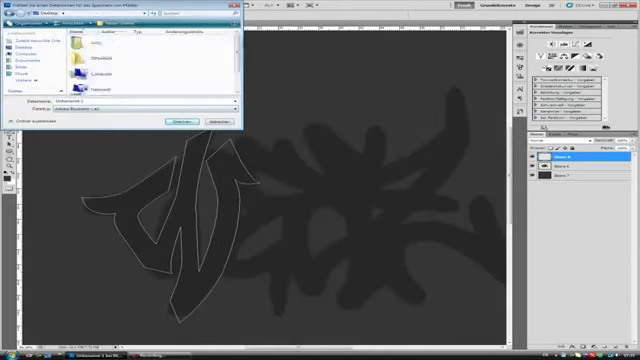
Cancel the Save dialog without saving before filling the W letterform white.
left_click(188, 121)
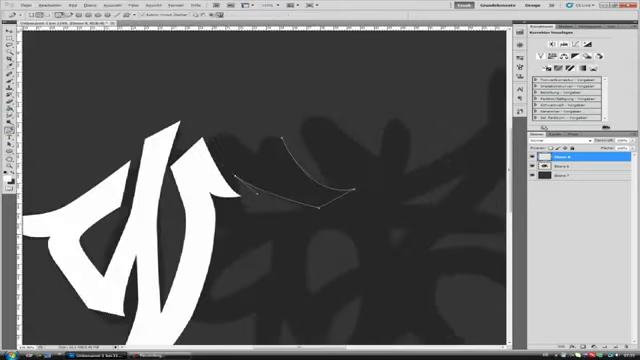